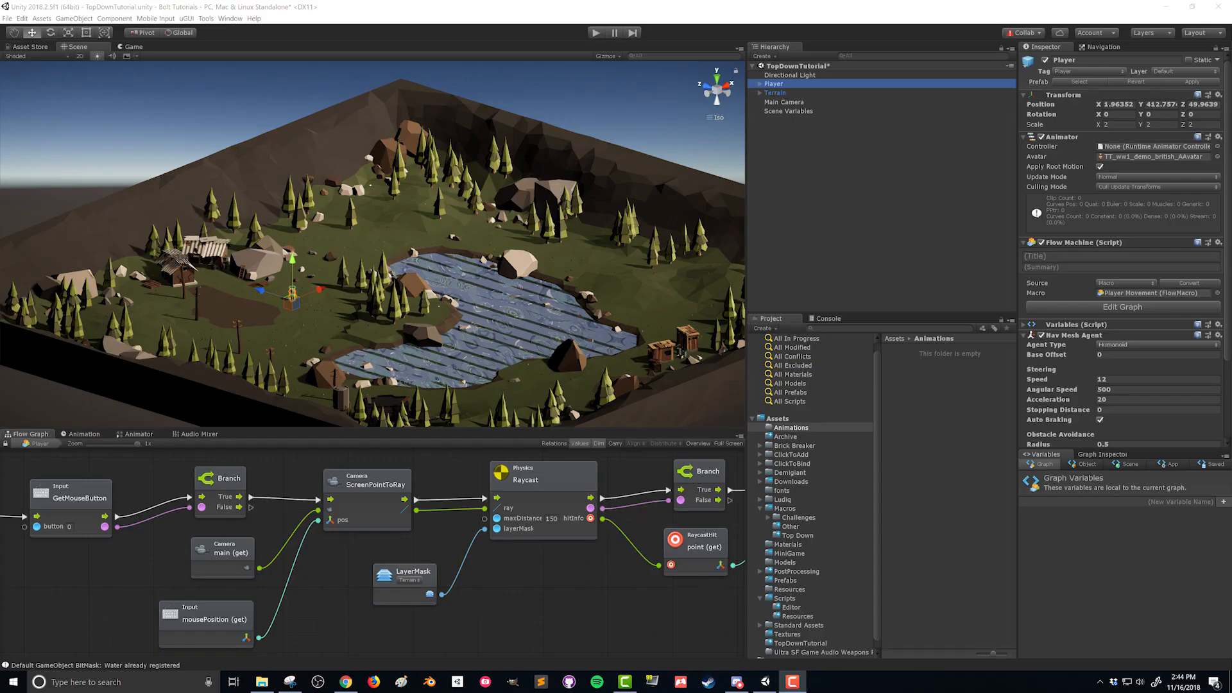
# Close the unneeded Animation/Animator windows, leaving the Player's movement flow graph visible.
pyautogui.click(286, 47)
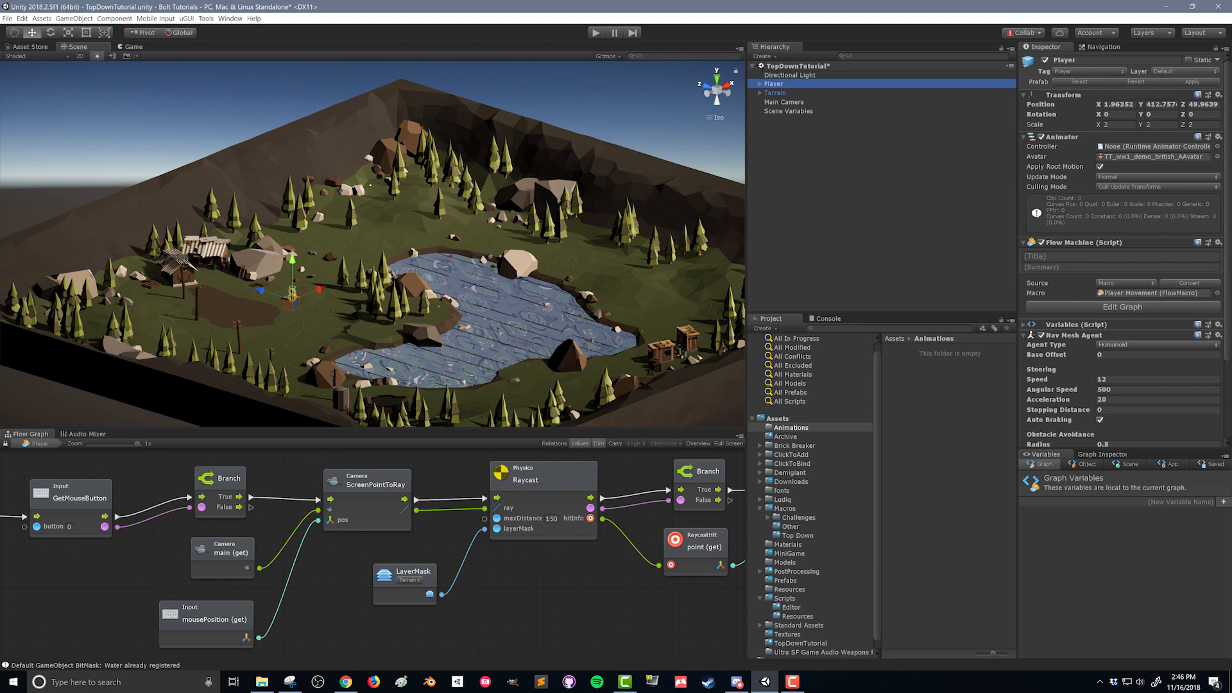
# Create an Animator Controller asset named Solider in the Animations folder.
pyautogui.rightClick(946, 354)
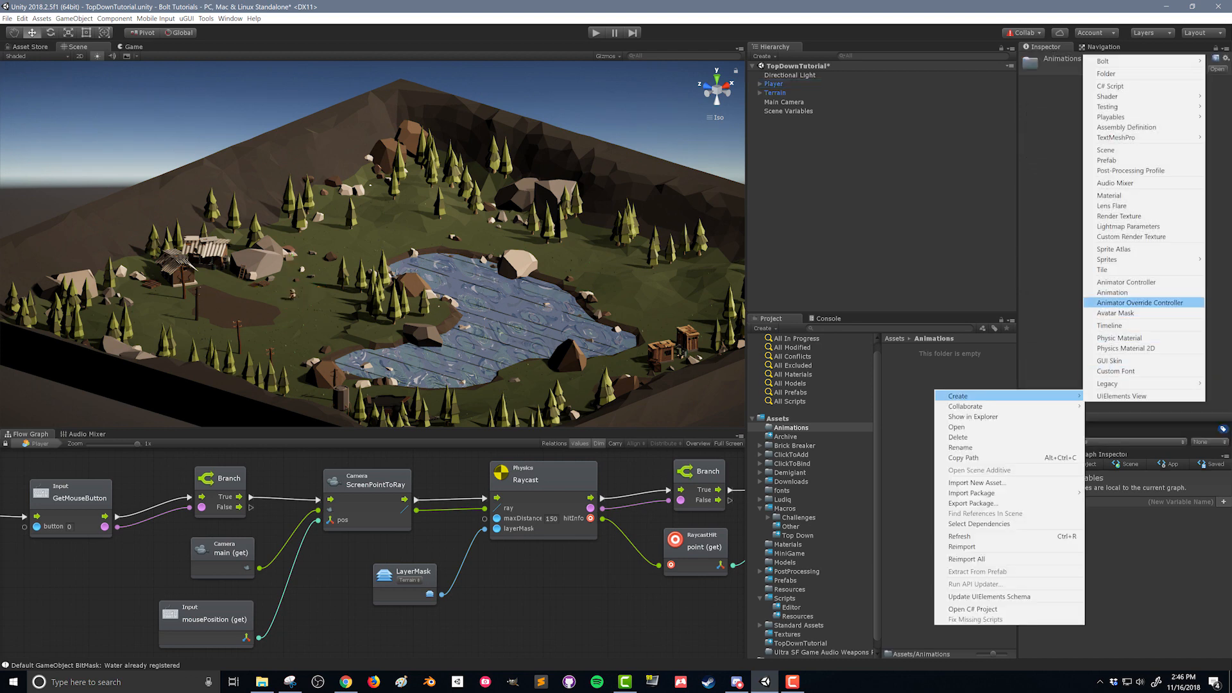
pyautogui.click(1126, 281)
pyautogui.write('Soldi')
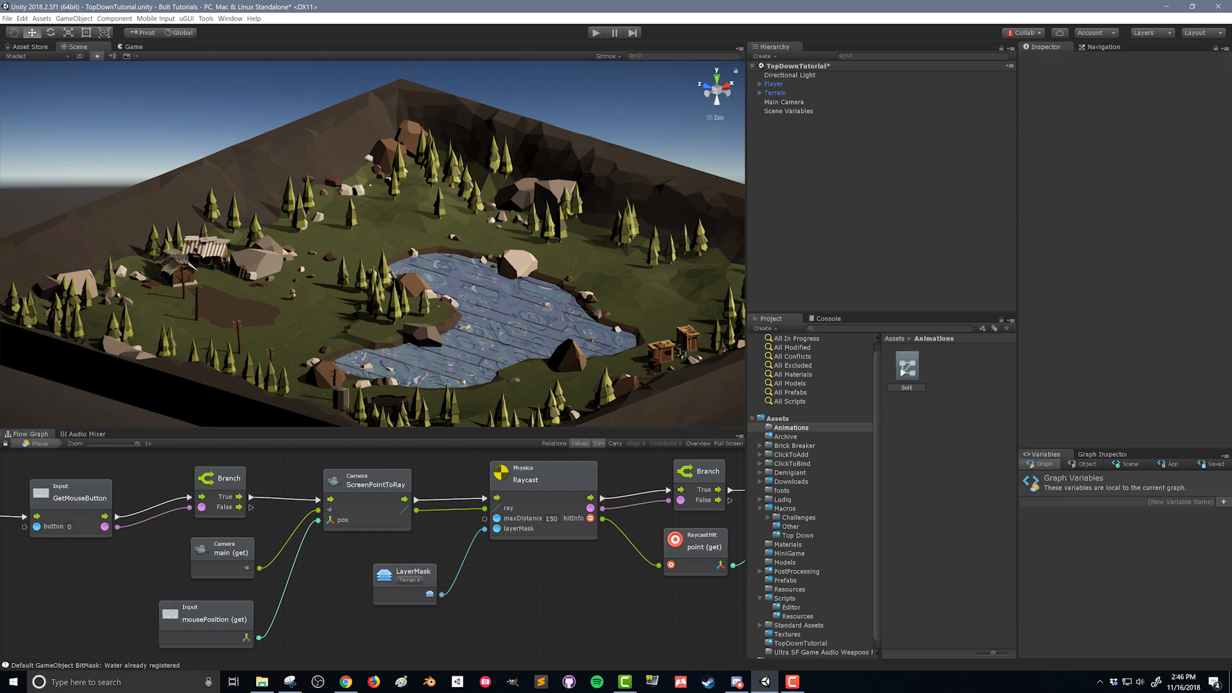
pyautogui.click(904, 368)
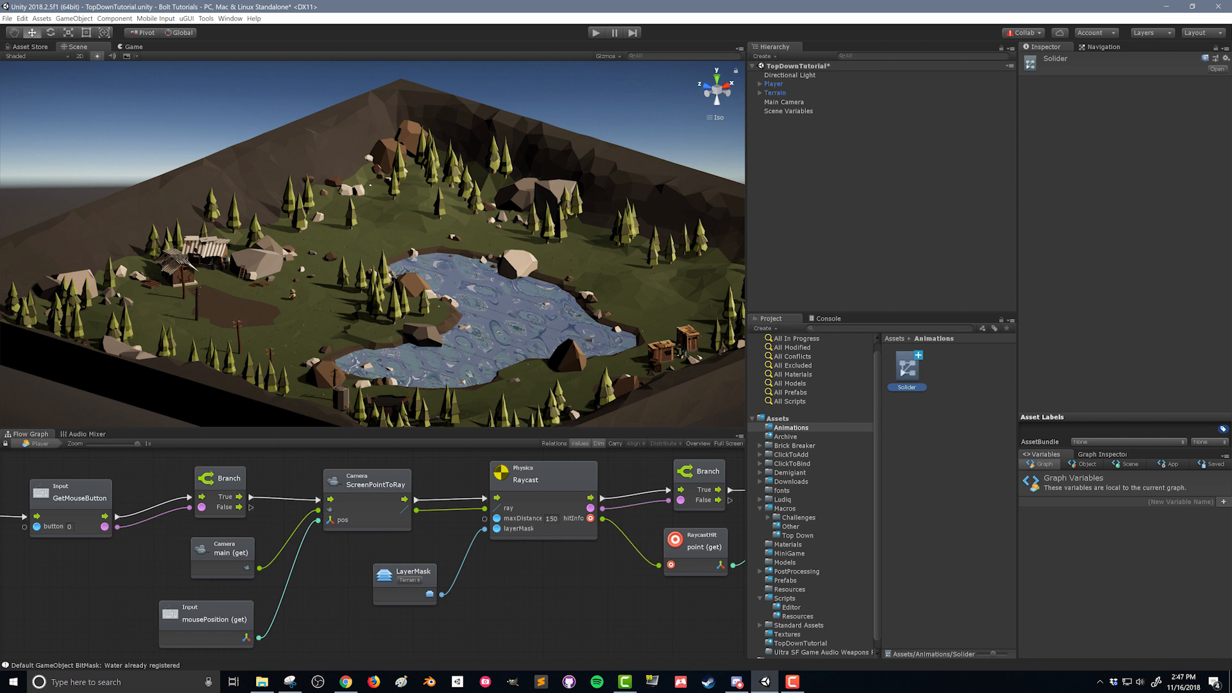
pyautogui.click(230, 18)
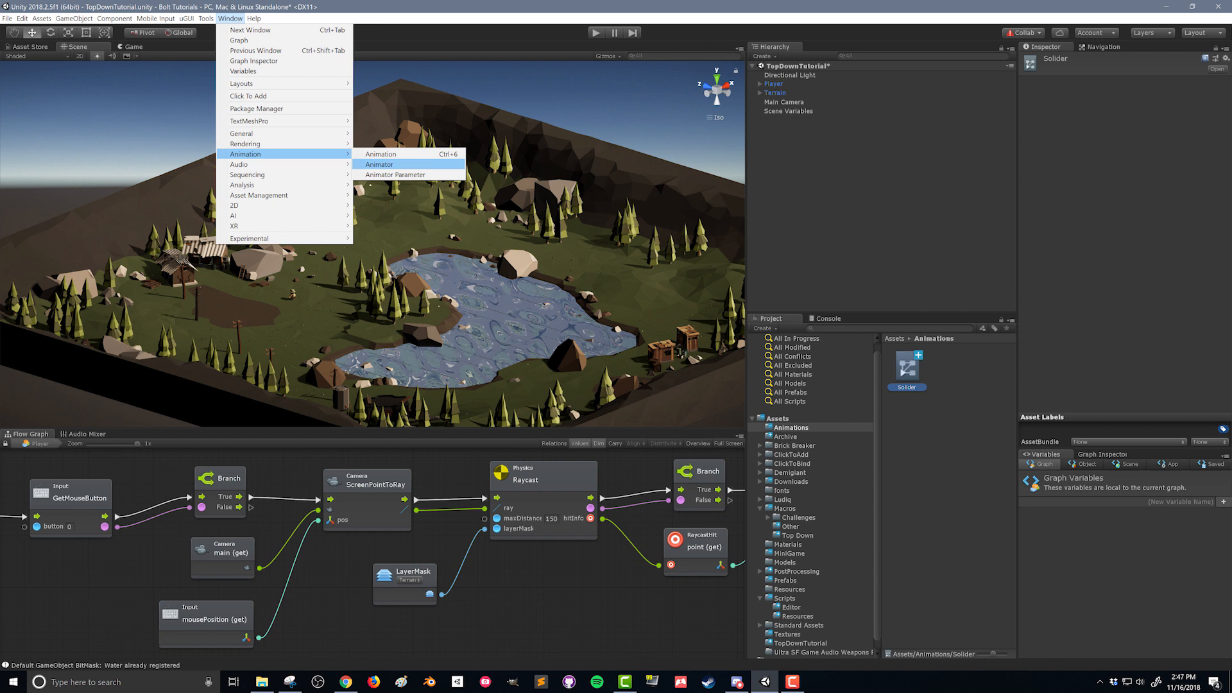
# Show the Solider controller in the Animator window and place Exit below Entry.
pyautogui.click(379, 163)
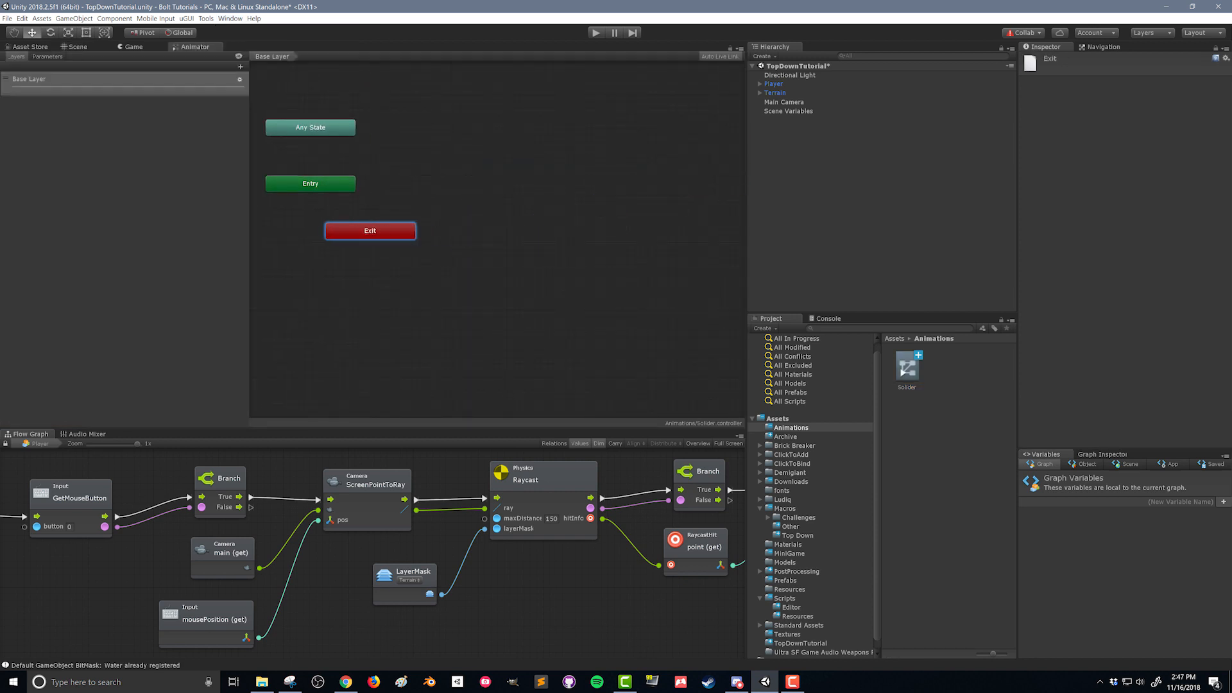
pyautogui.moveTo(369, 230); pyautogui.dragTo(310, 237)
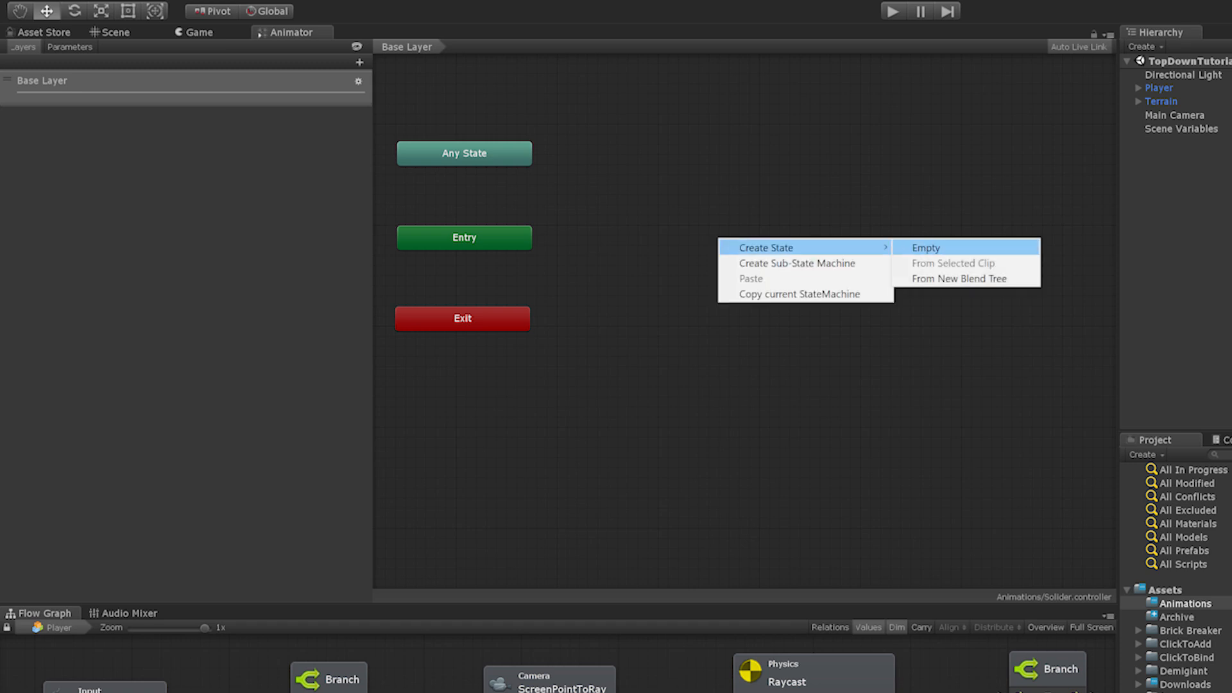
# Add a Blend Tree state as the Entry default and show the Parameters list.
pyautogui.click(957, 279)
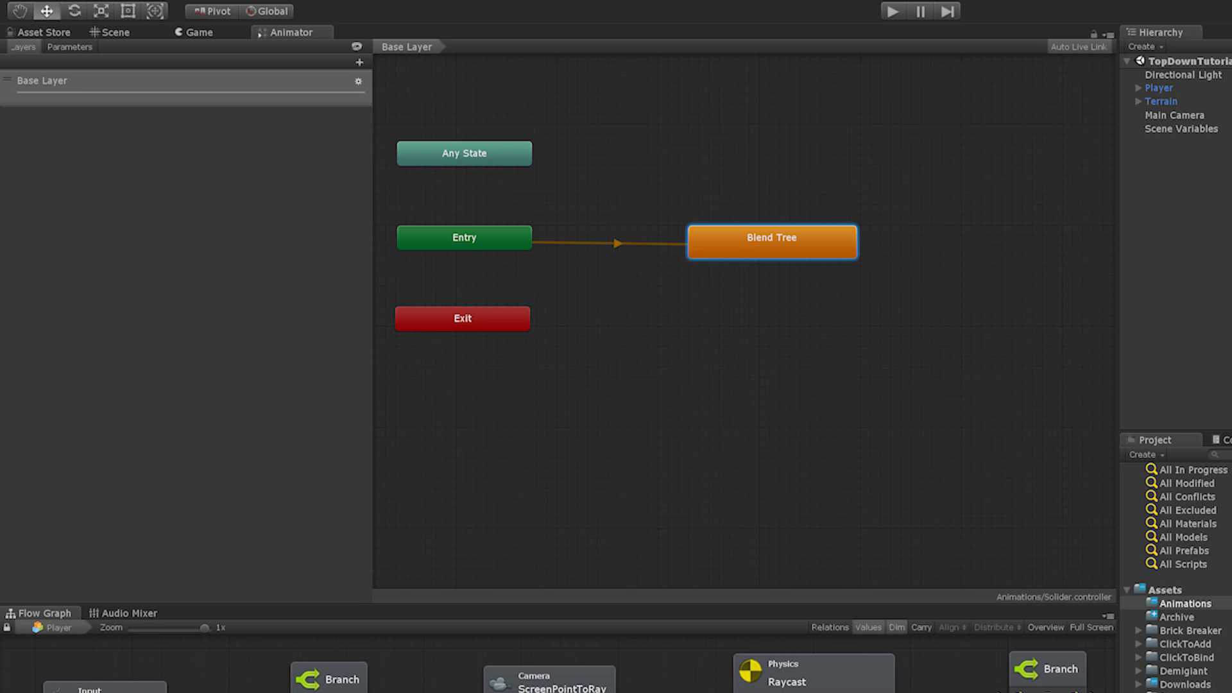
pyautogui.click(69, 46)
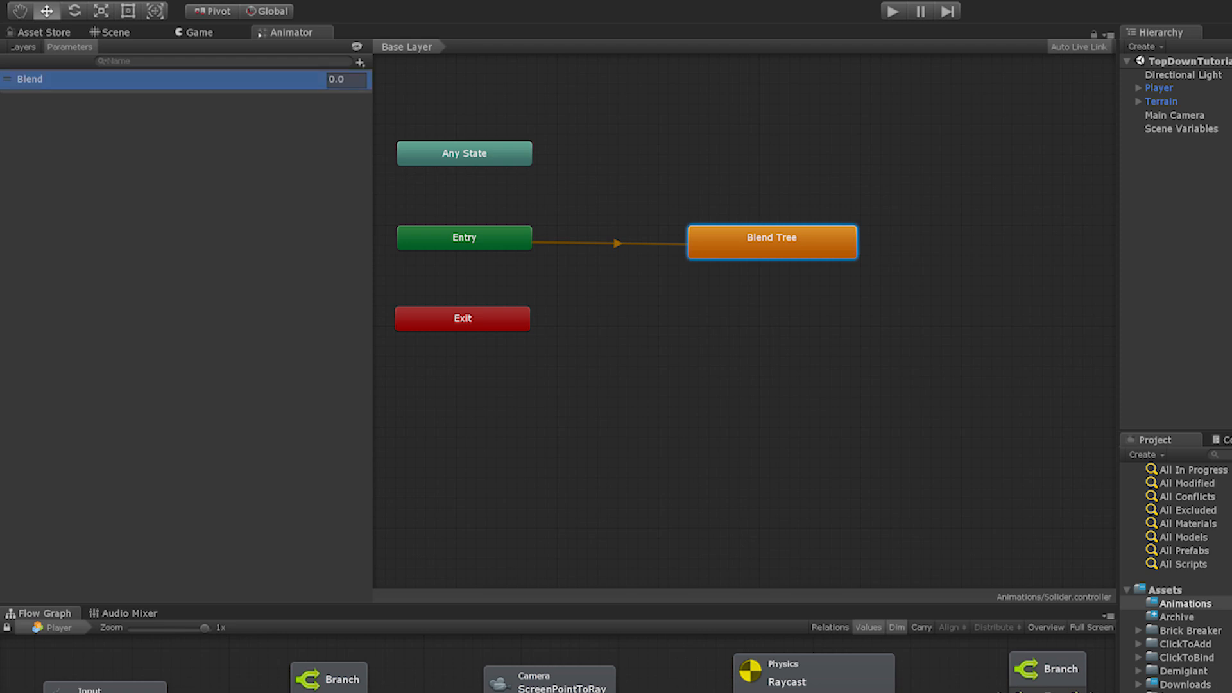
# Rename the Blend float parameter to Speed and enter the Blend Tree for editing.
pyautogui.write('Speed')
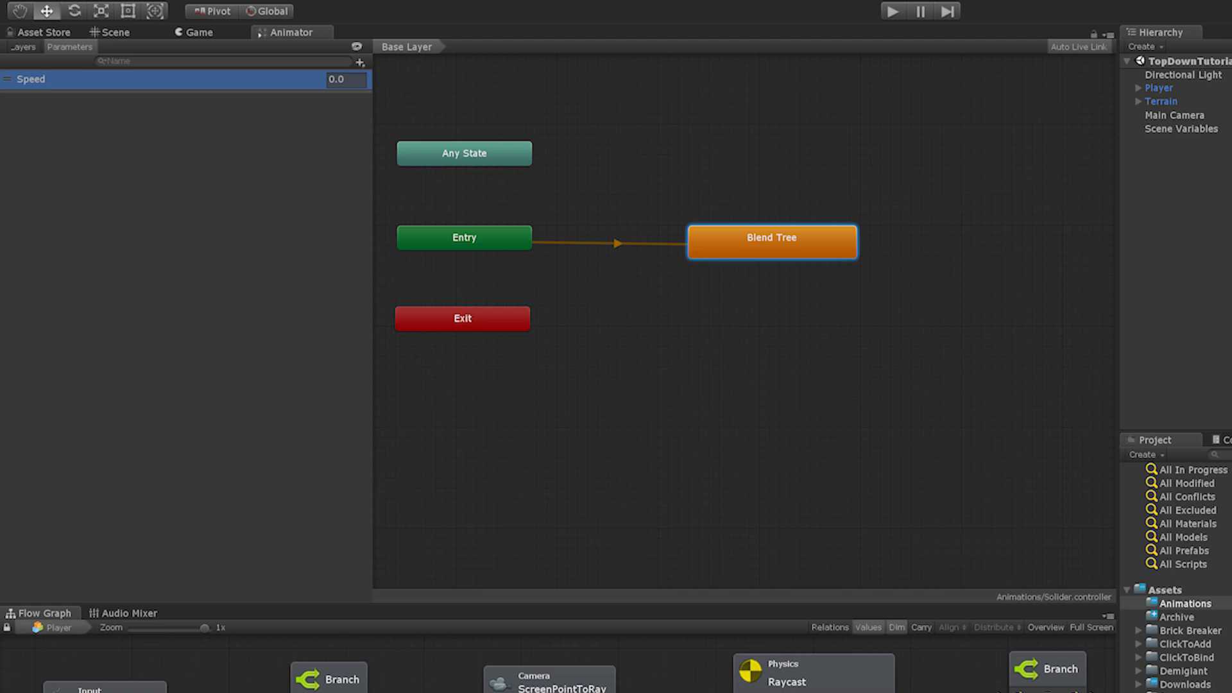
pyautogui.doubleClick(771, 241)
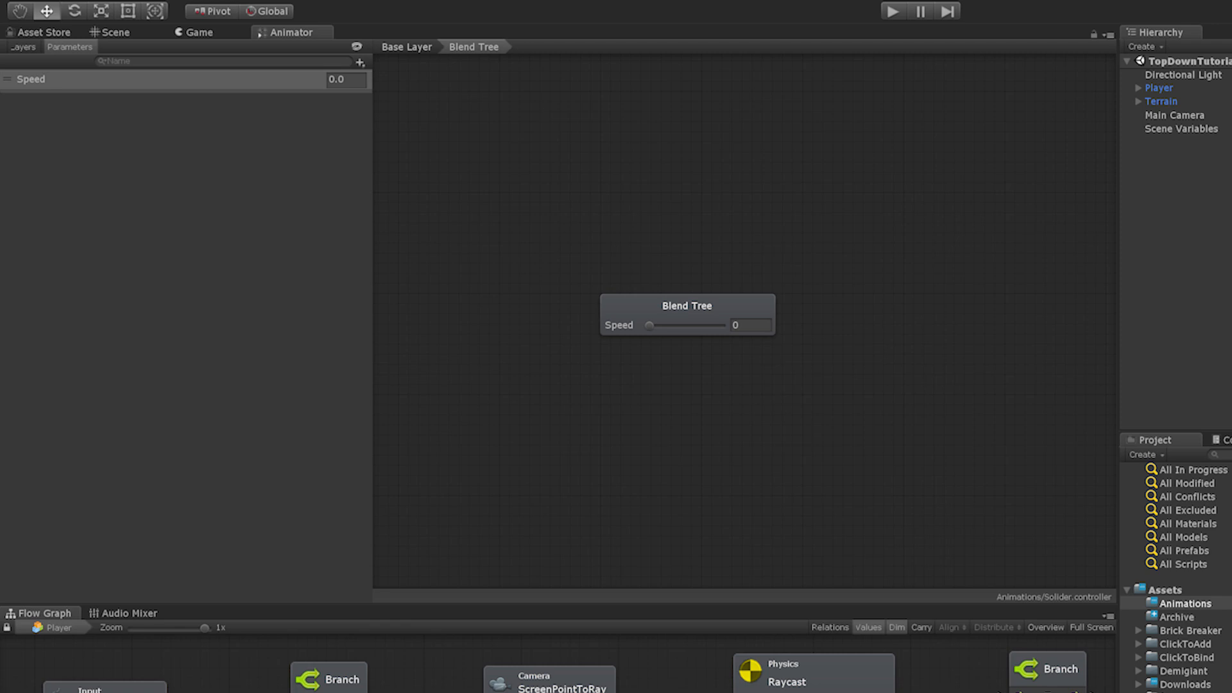
pyautogui.click(407, 46)
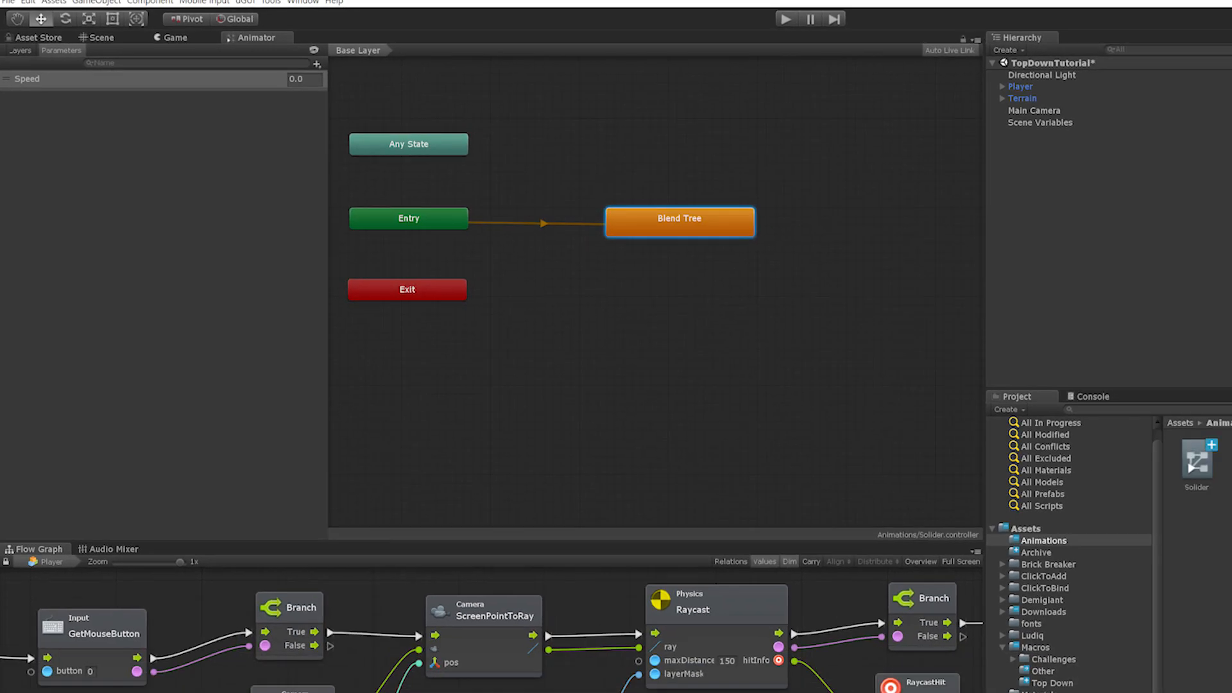
pyautogui.doubleClick(677, 222)
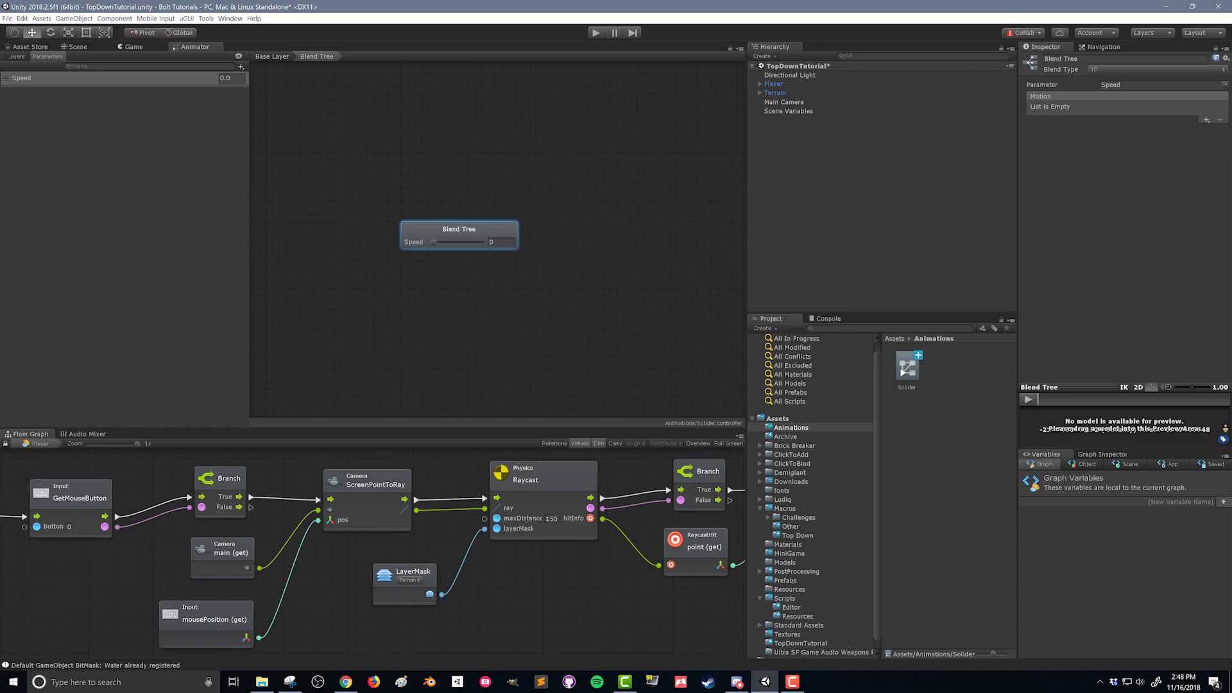
# Add motions m_weapon_idle_A and m_weapon_run to the Blend Tree with Automate Thresholds off.
pyautogui.click(1209, 119)
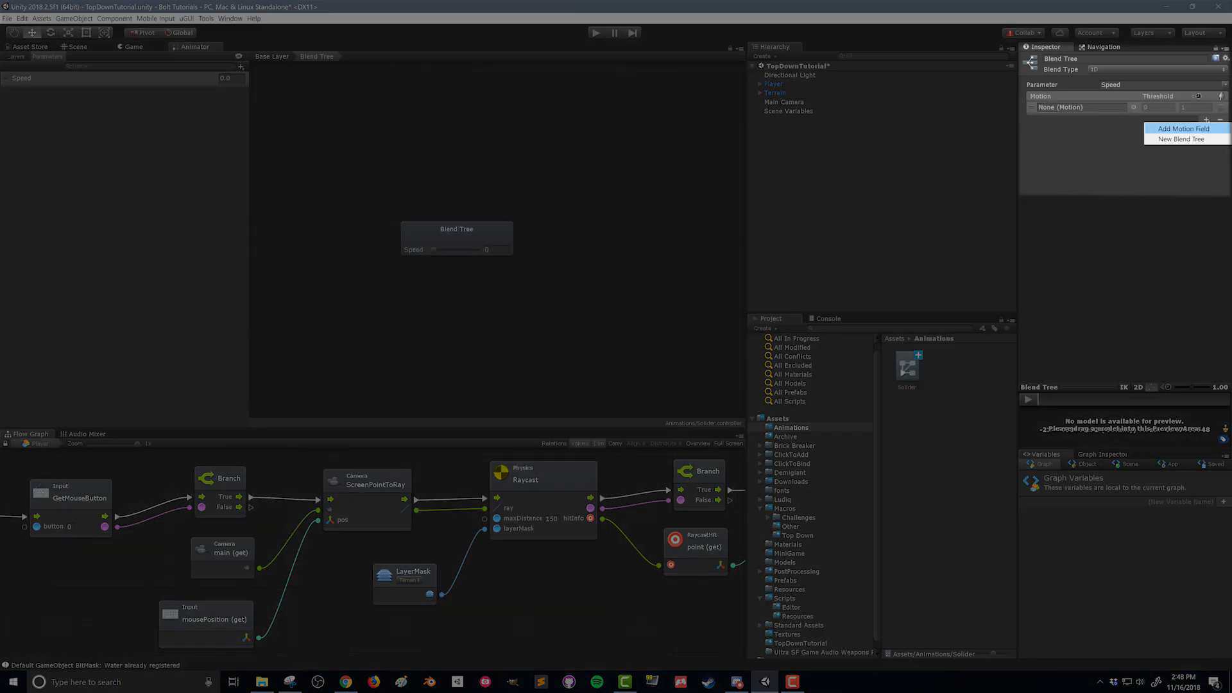
pyautogui.click(1184, 128)
pyautogui.write('run')
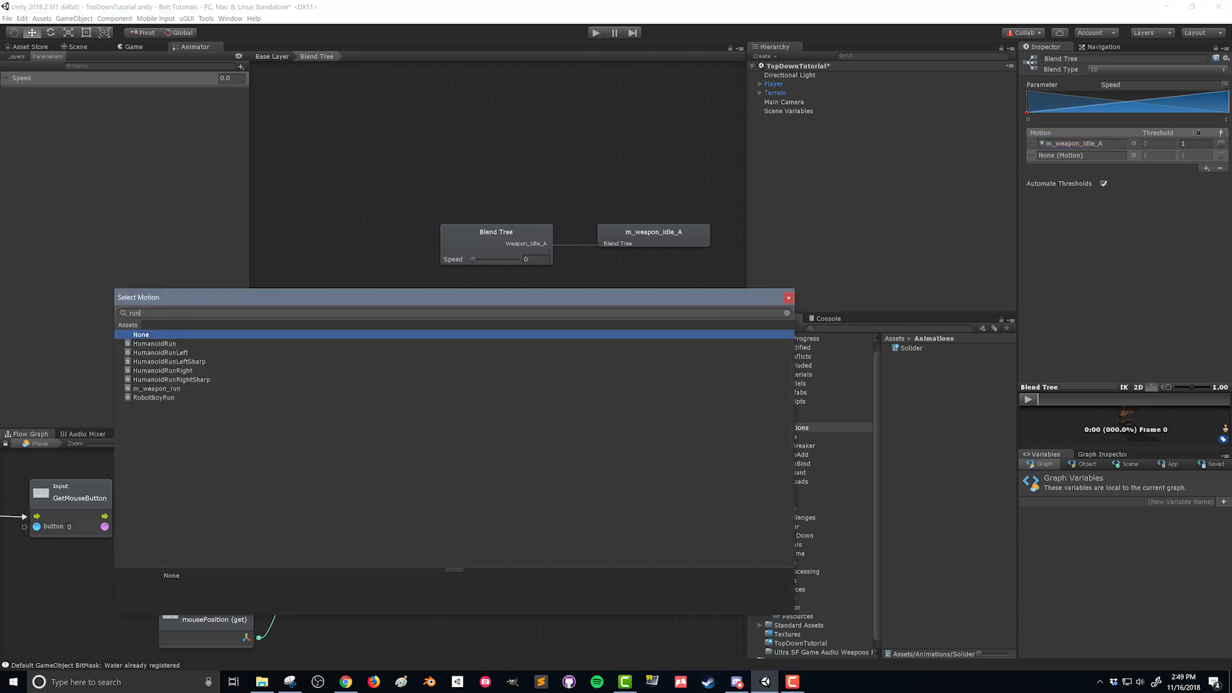
pyautogui.click(156, 387)
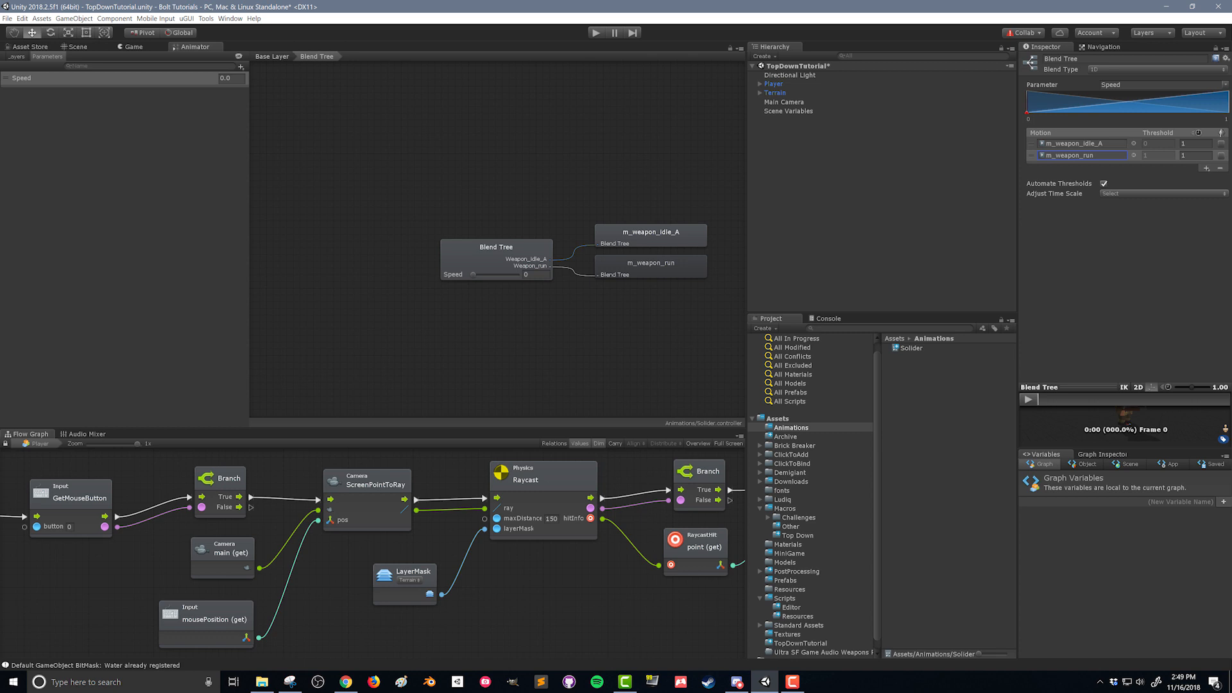
pyautogui.click(1103, 184)
pyautogui.write('4')
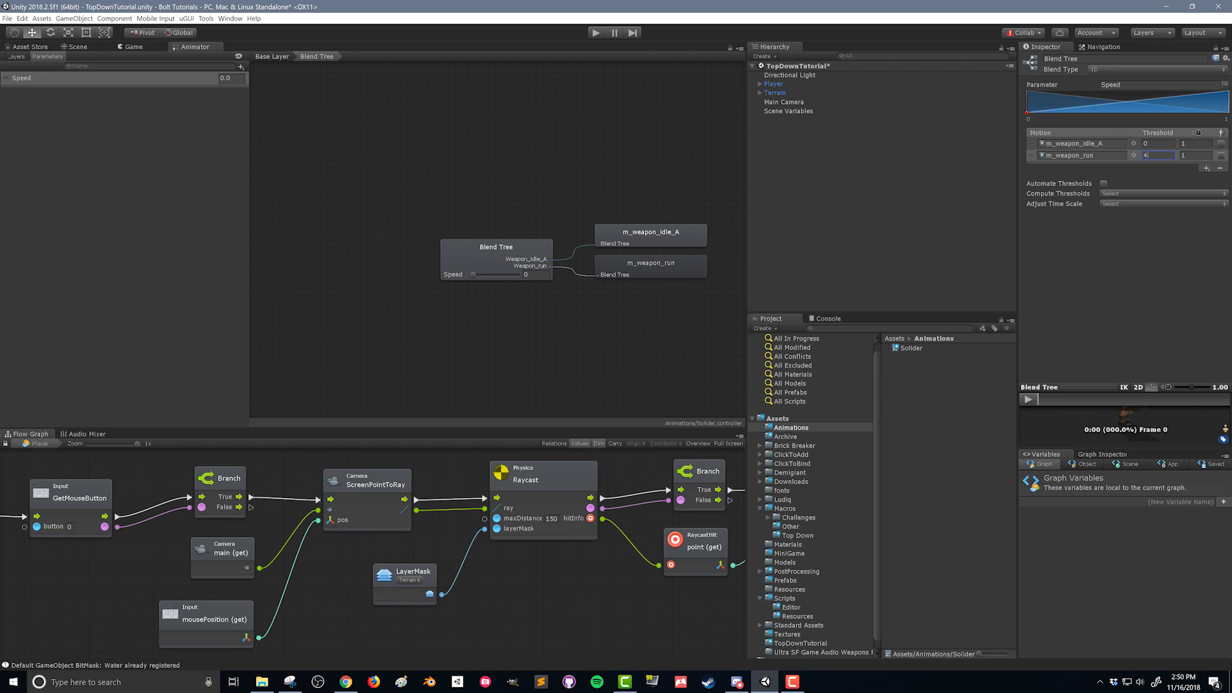
# Set m_weapon_run's Speed threshold to 6 and return to the Base Layer.
pyautogui.click(773, 83)
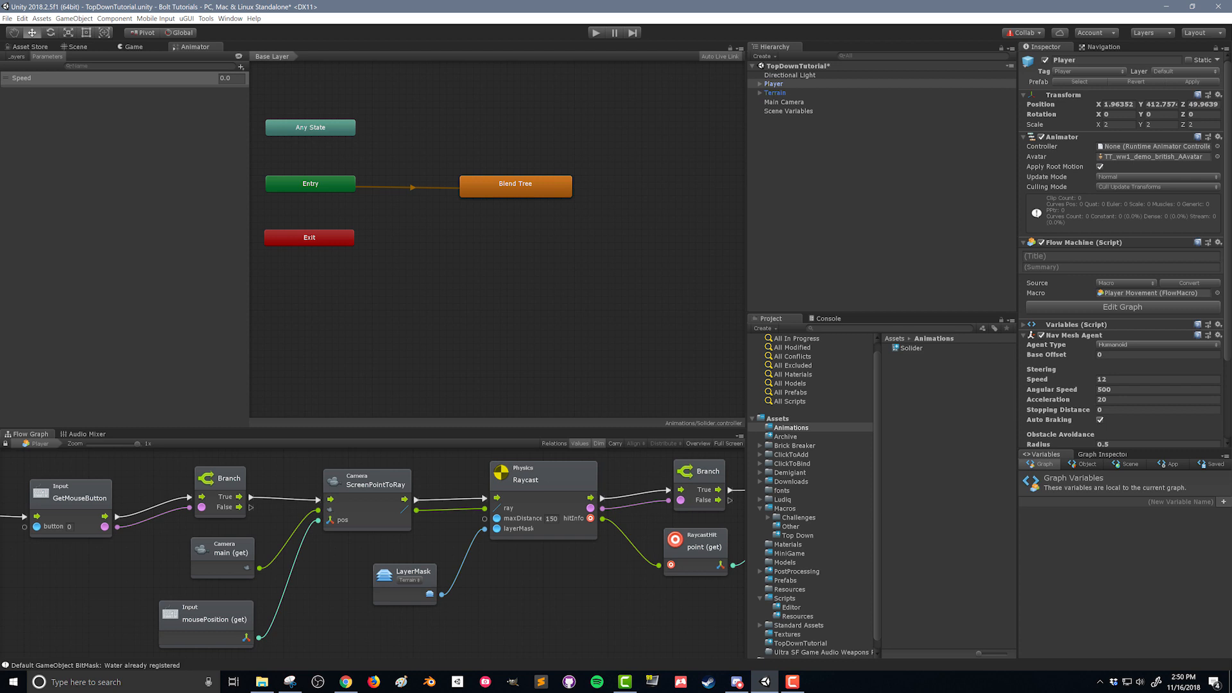
pyautogui.click(773, 83)
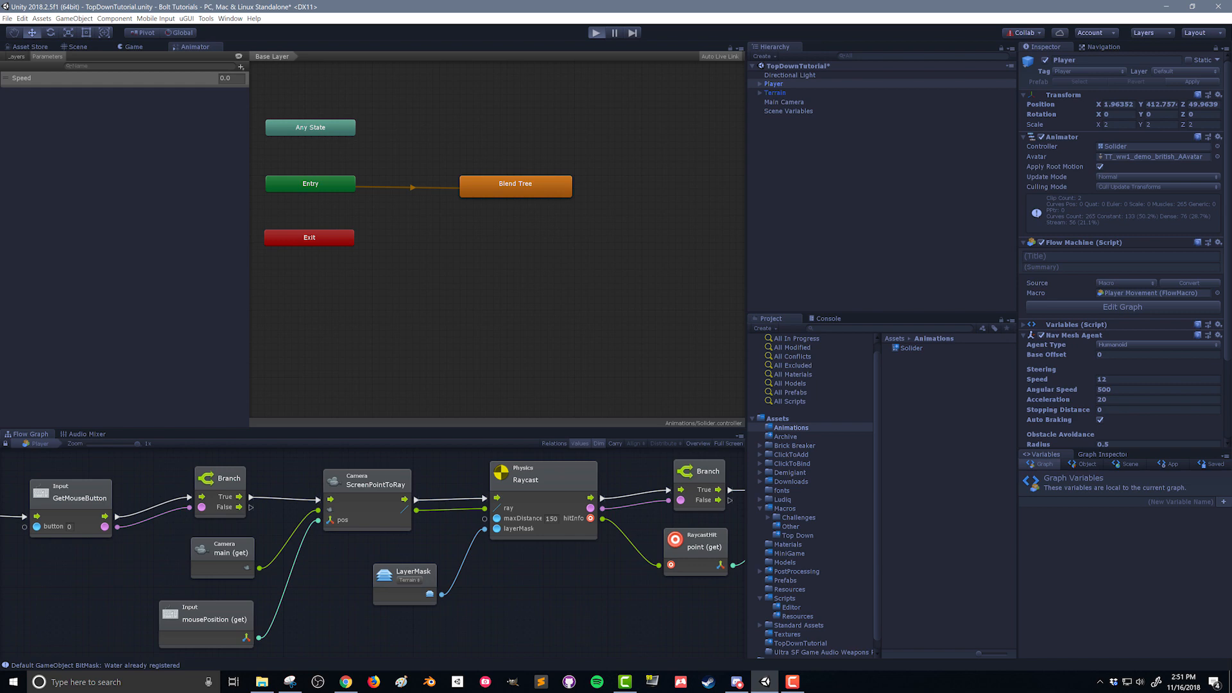
# Enter Play mode to test the player moving across the terrain.
pyautogui.click(596, 32)
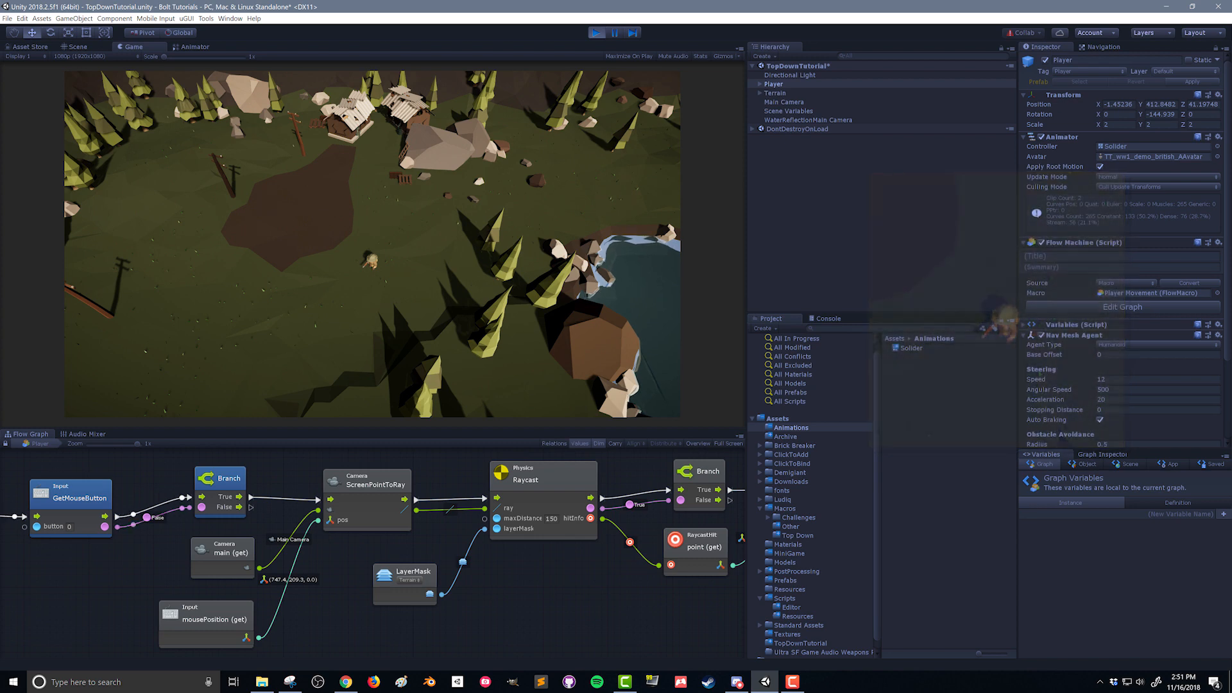
# Stop Play mode and edit the Player's new Animator Updater flow machine graph.
pyautogui.click(596, 32)
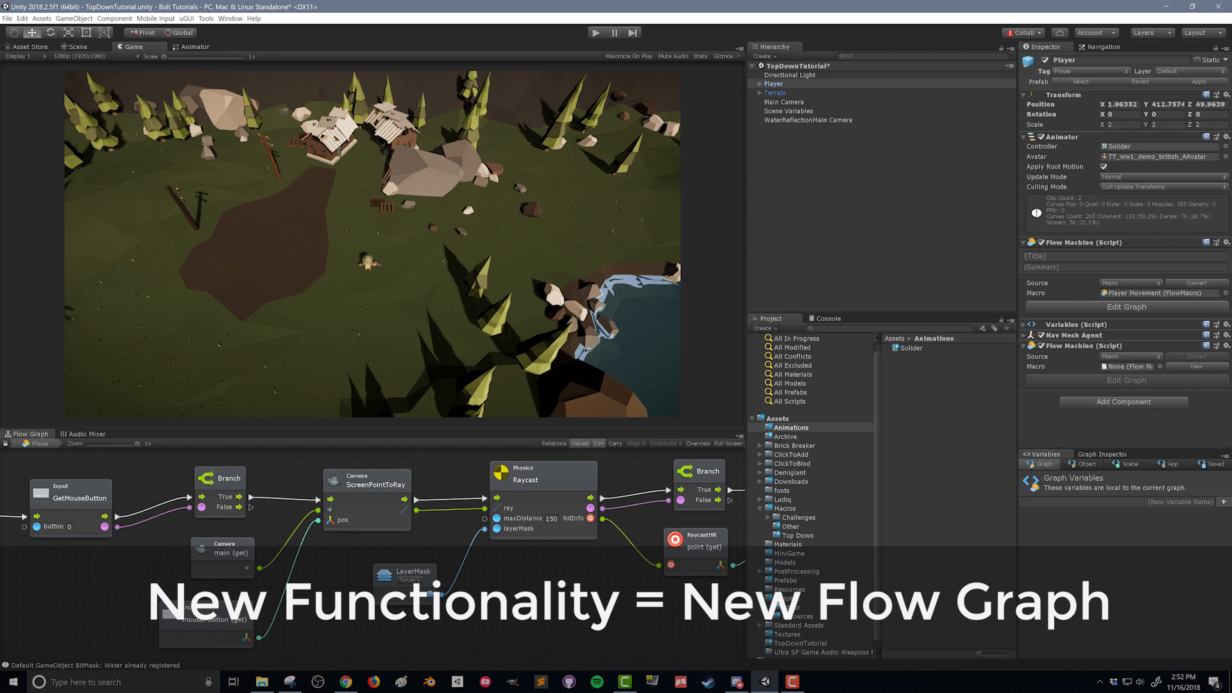
pyautogui.click(796, 534)
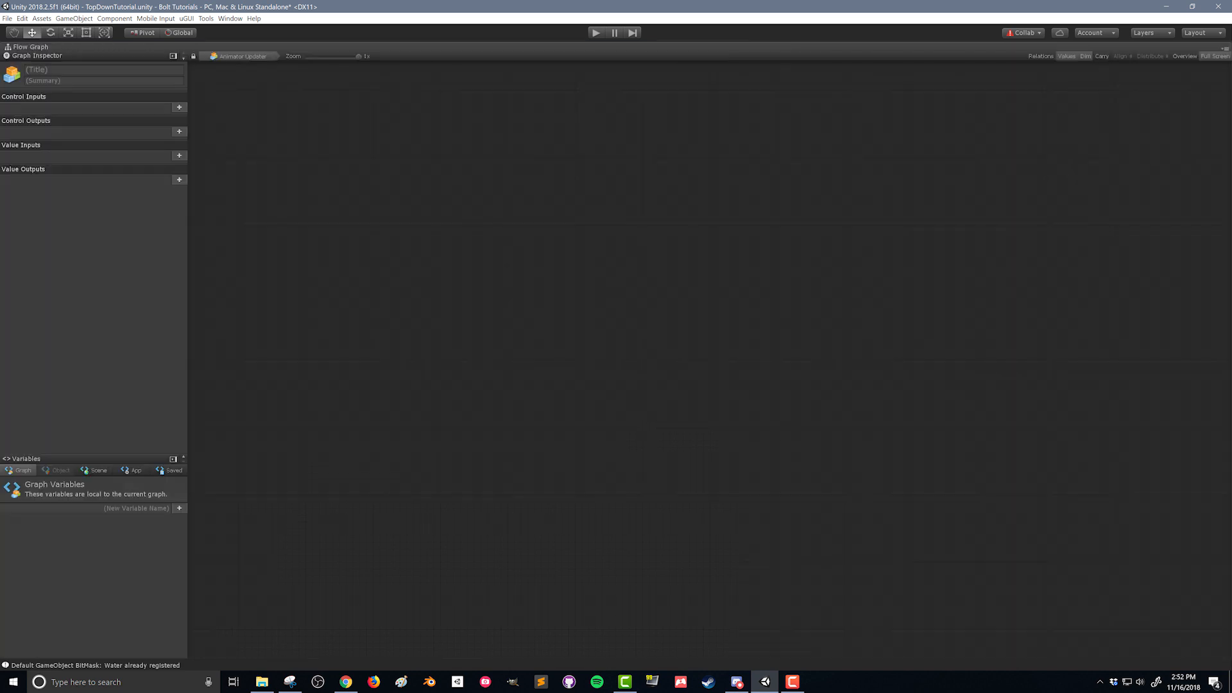
# Add an Update event and an Animator.SetFloat unit with parameter name Speed.
pyautogui.write('update')
pyautogui.write('animator set')
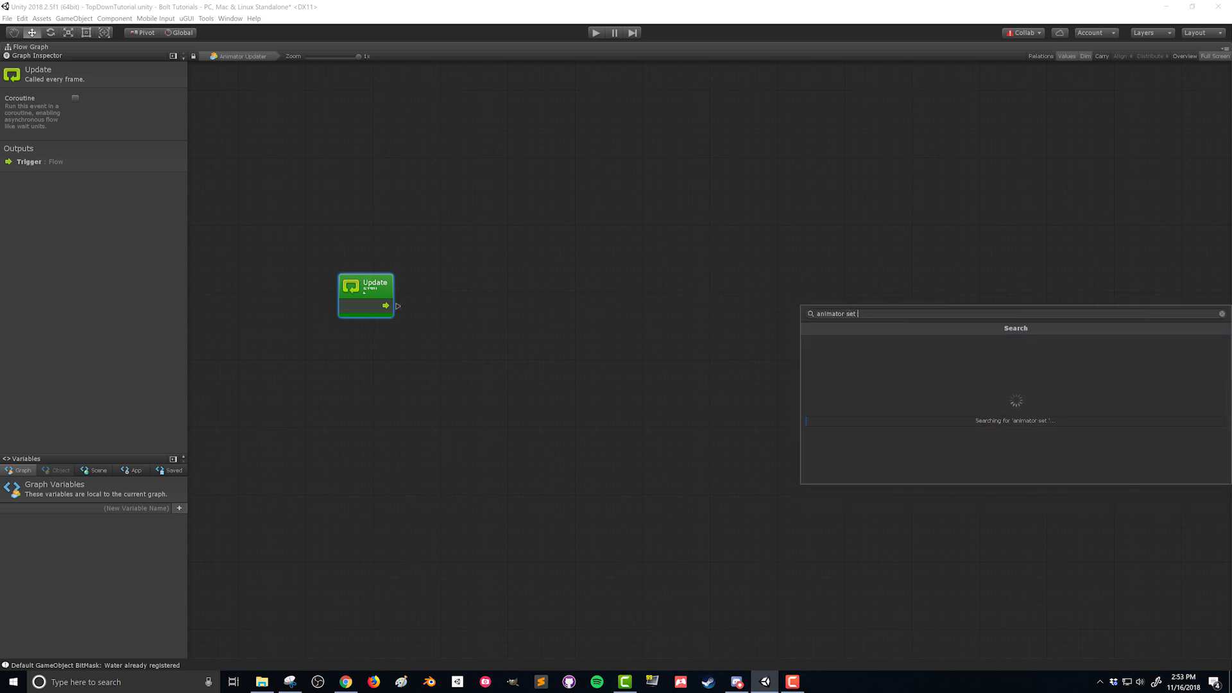
pyautogui.click(1013, 345)
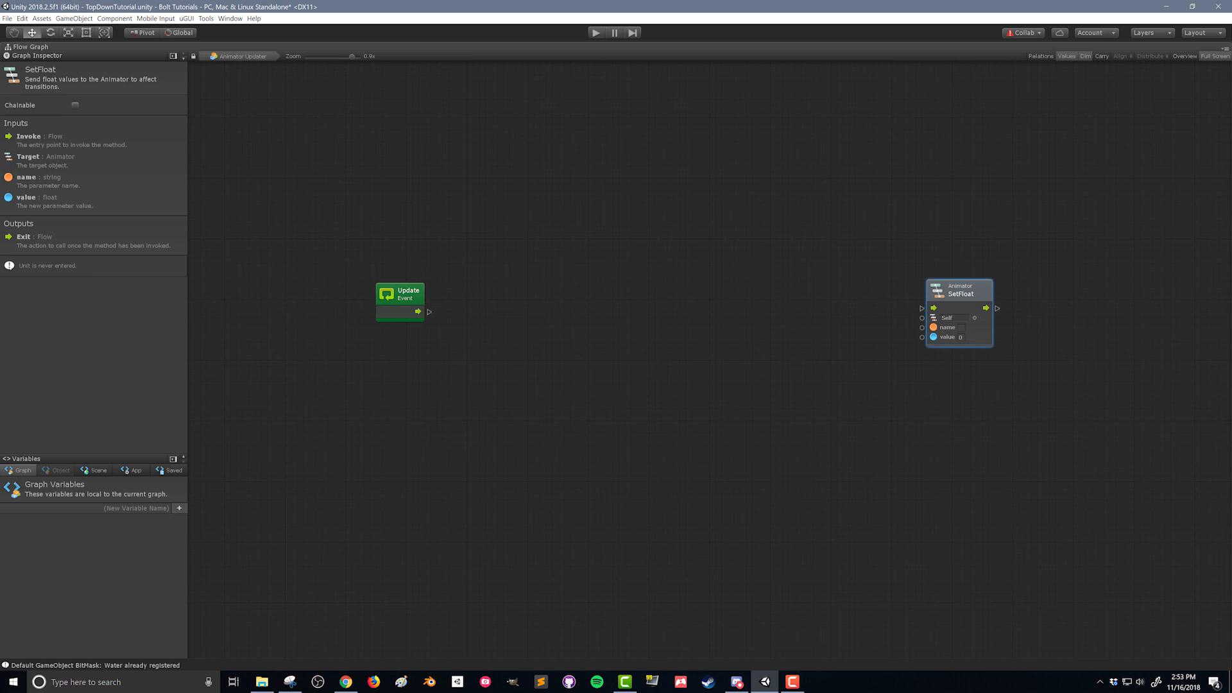
pyautogui.click(964, 327)
pyautogui.write('Speed')
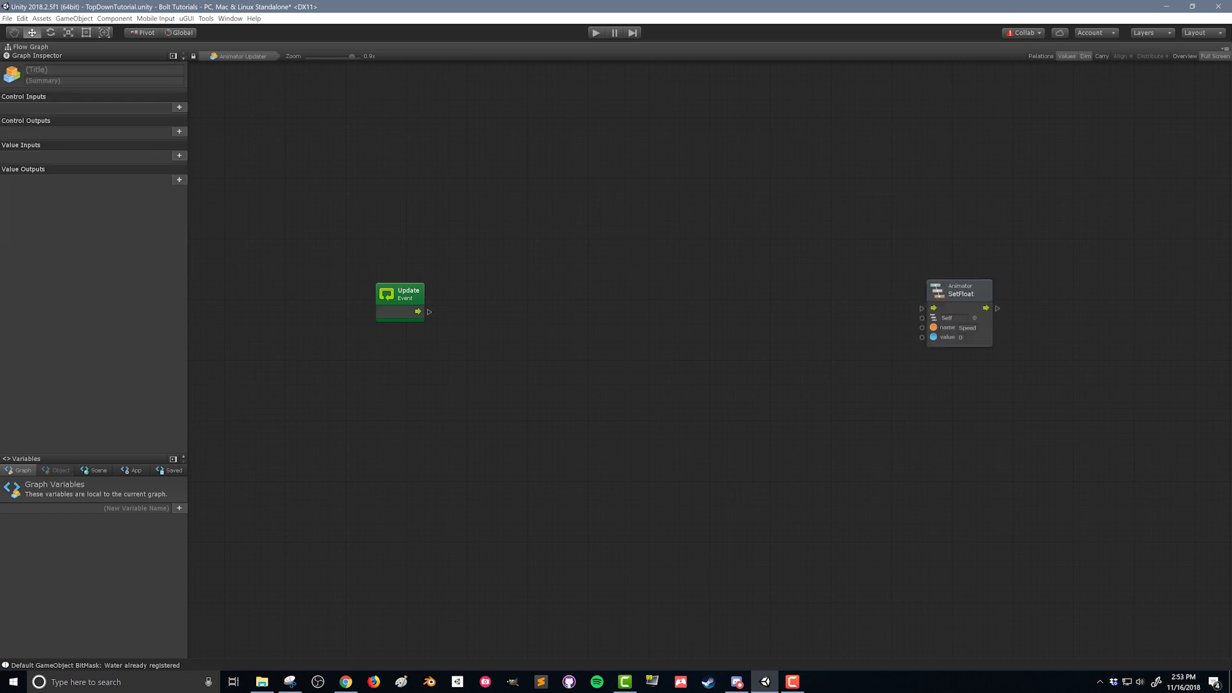
pyautogui.click(959, 292)
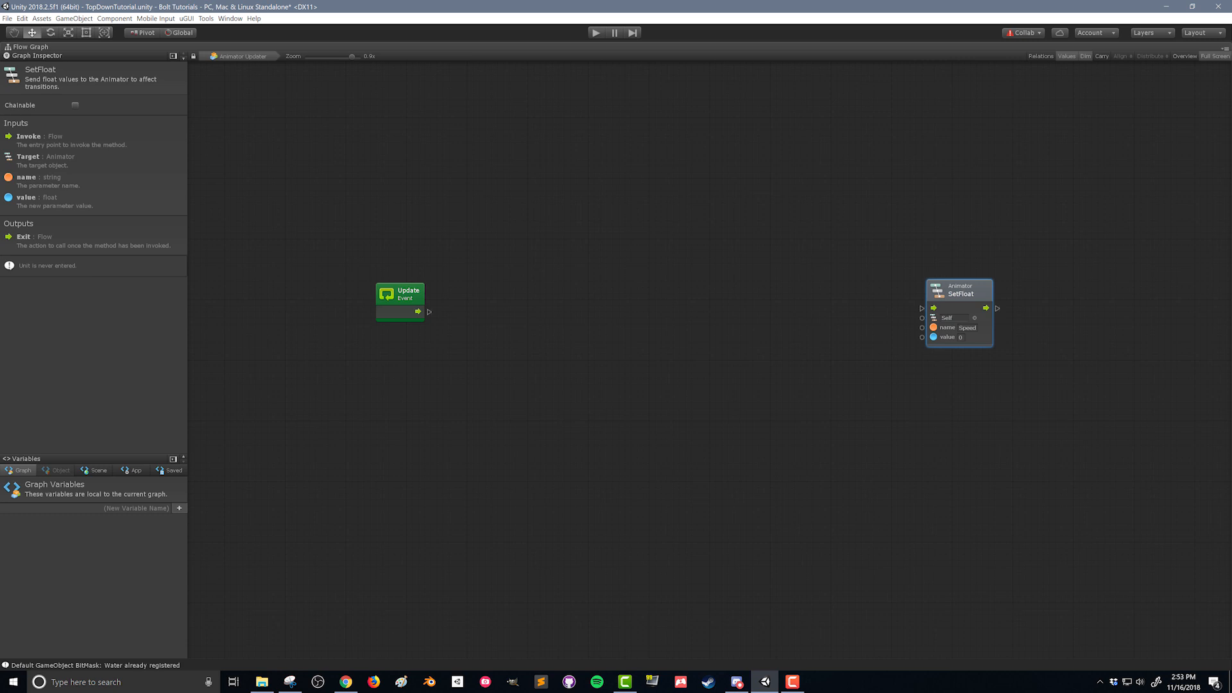
pyautogui.rightClick(659, 330)
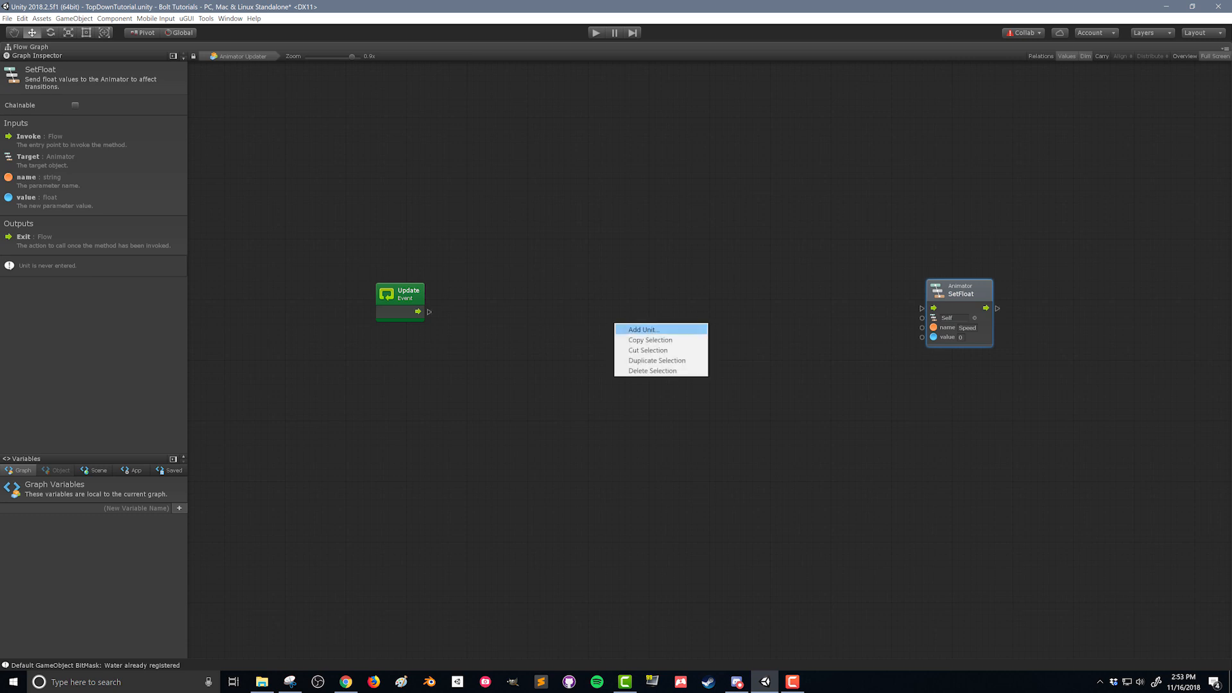
# Search the fuzzy finder for the NavMeshAgent velocity (get) unit and place it in the graph.
pyautogui.click(643, 329)
pyautogui.write('nav agent vel')
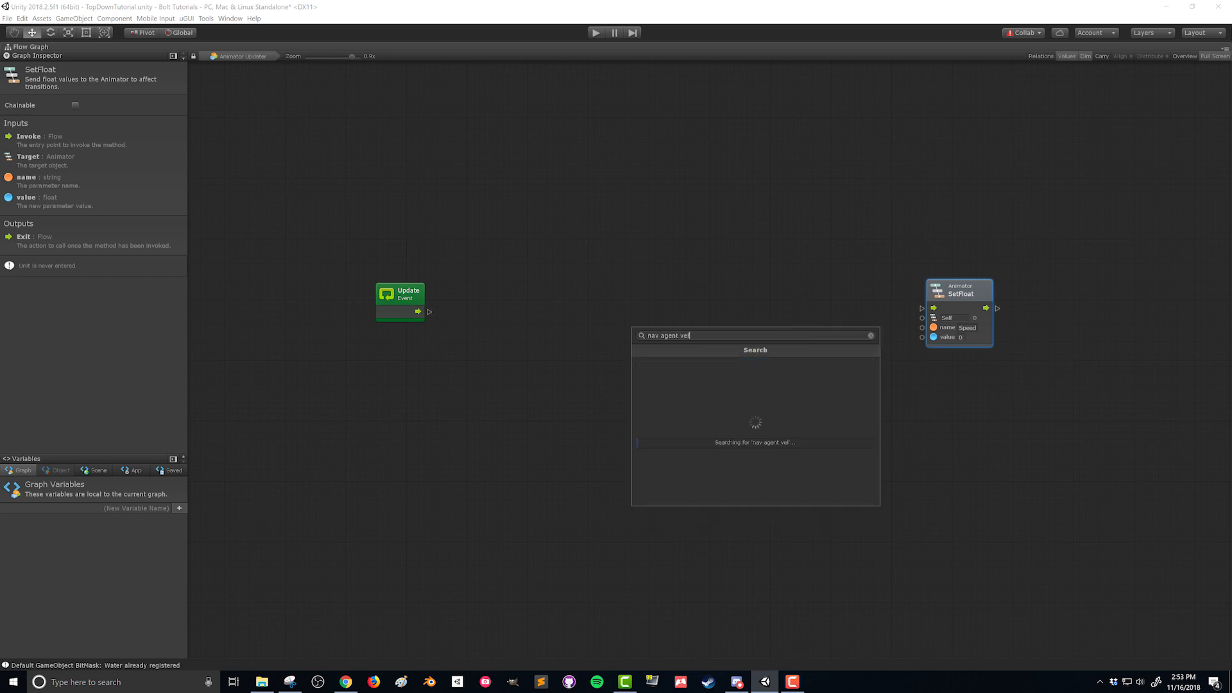
pyautogui.press('Backspace')
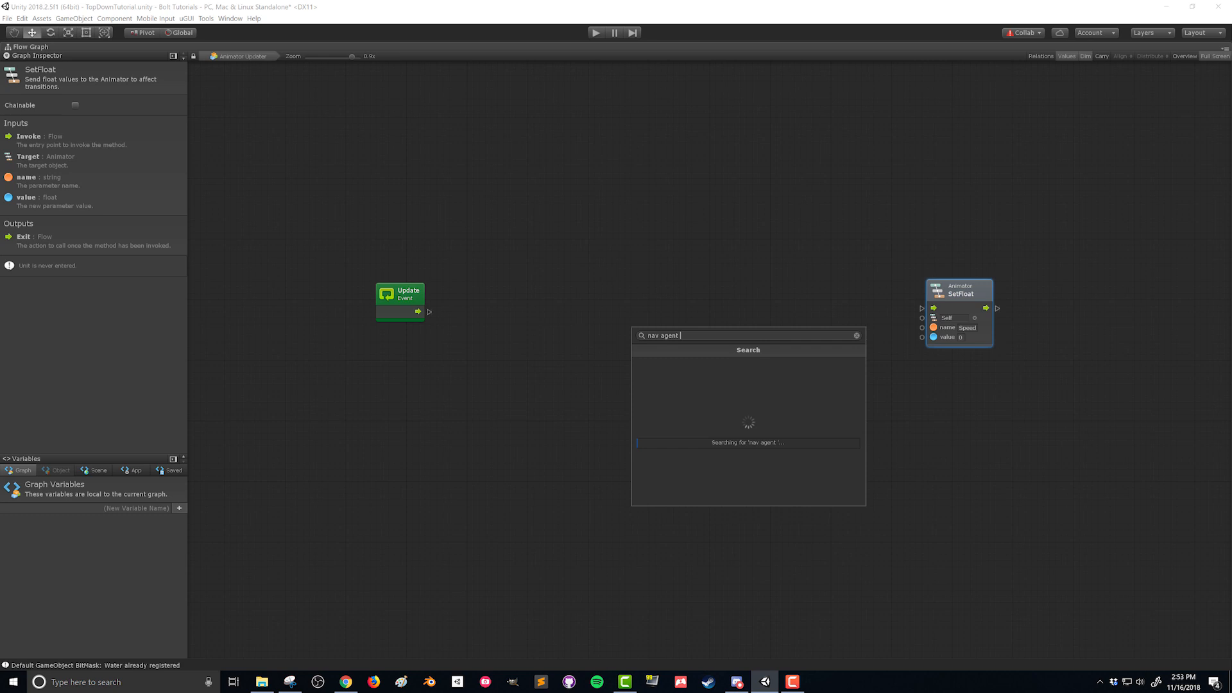
pyautogui.write('spee')
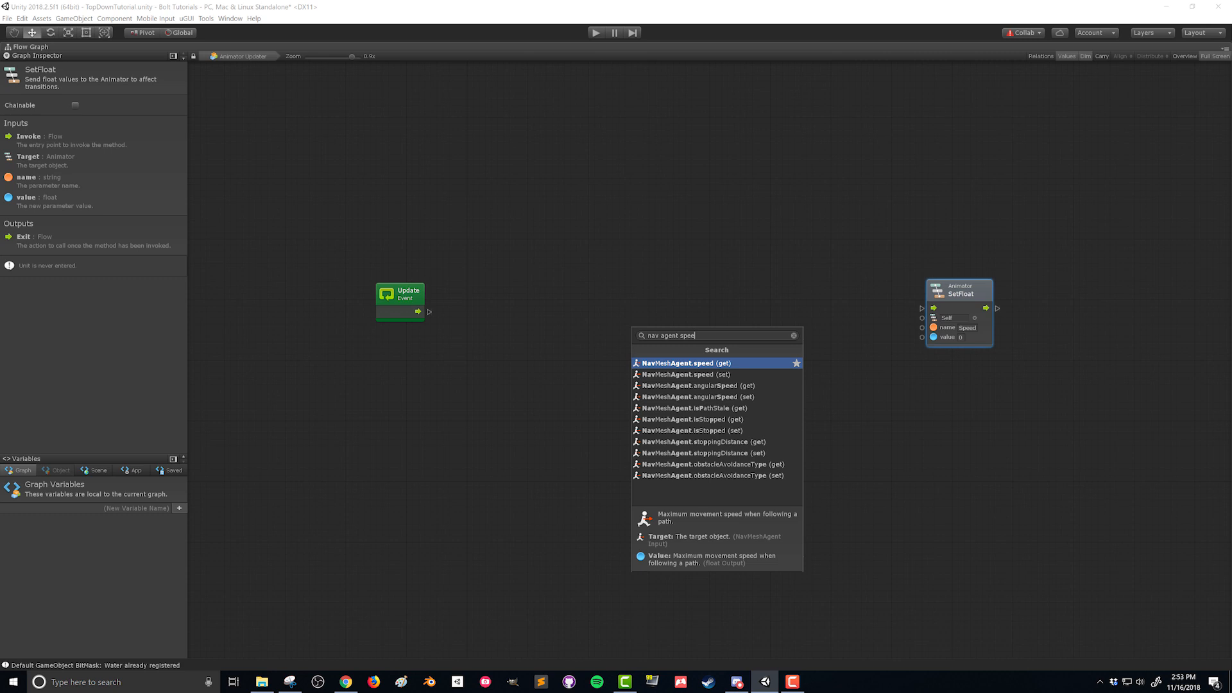
pyautogui.write('vel')
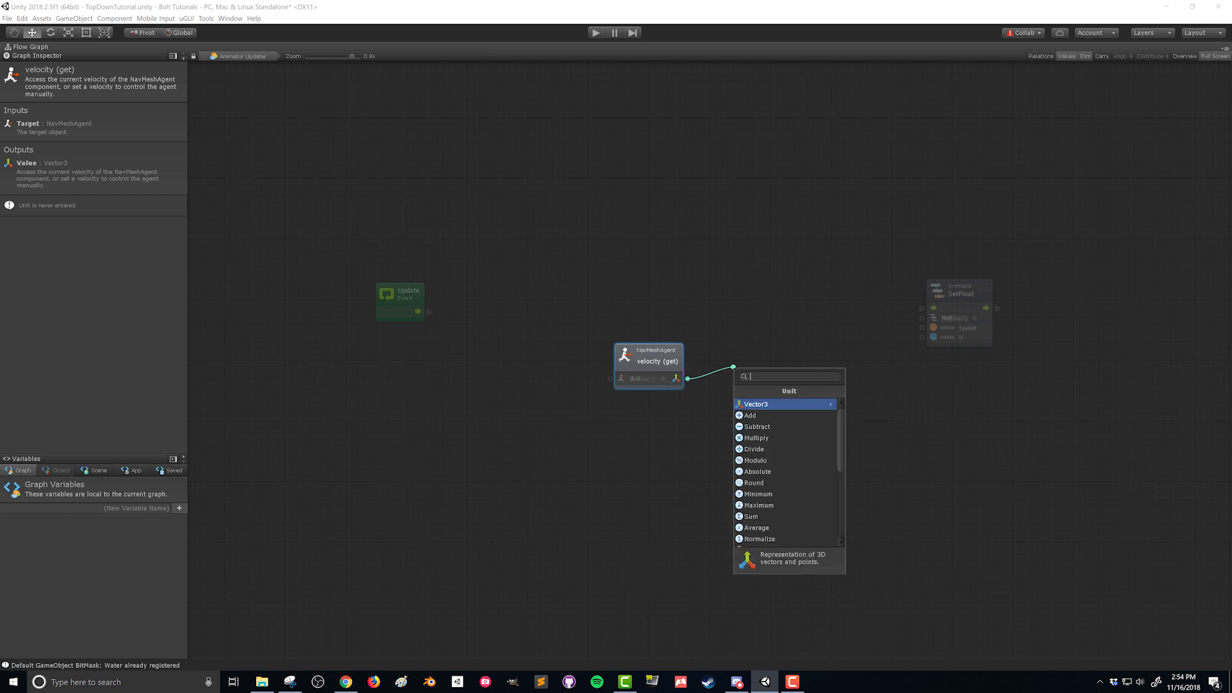
# Add a Vector3 Magnitude unit from the velocity output feeding SetFloat, then leave Full Screen.
pyautogui.write('vector3 ma')
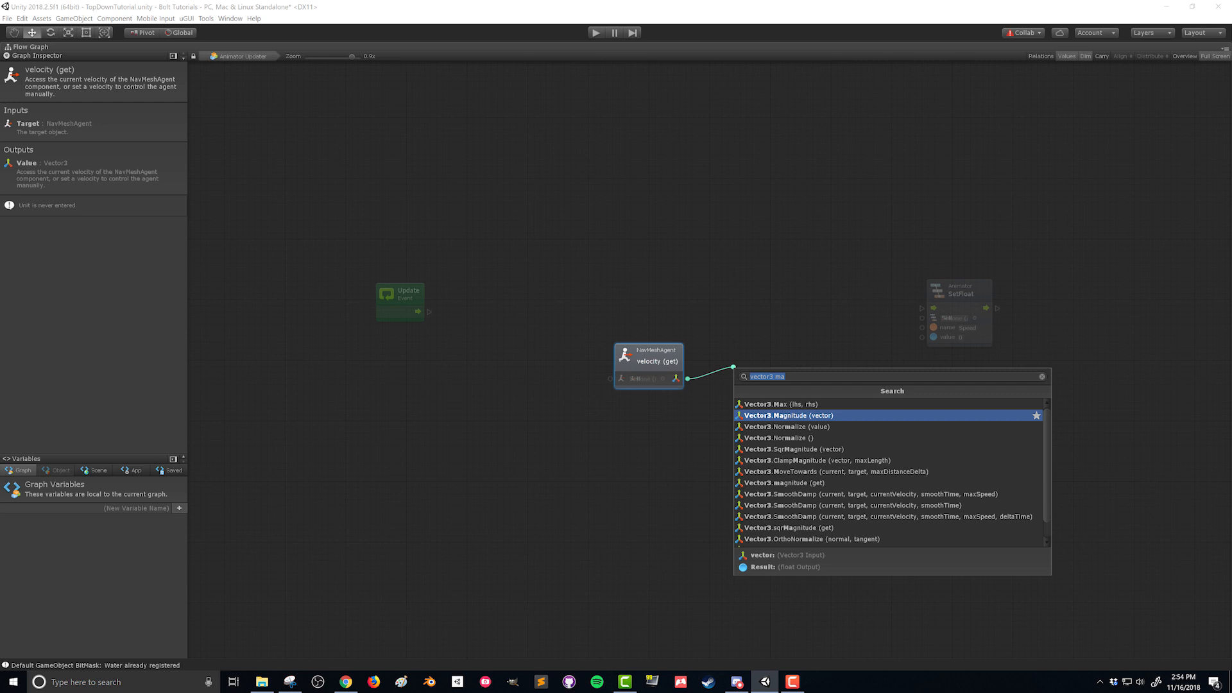
pyautogui.click(787, 414)
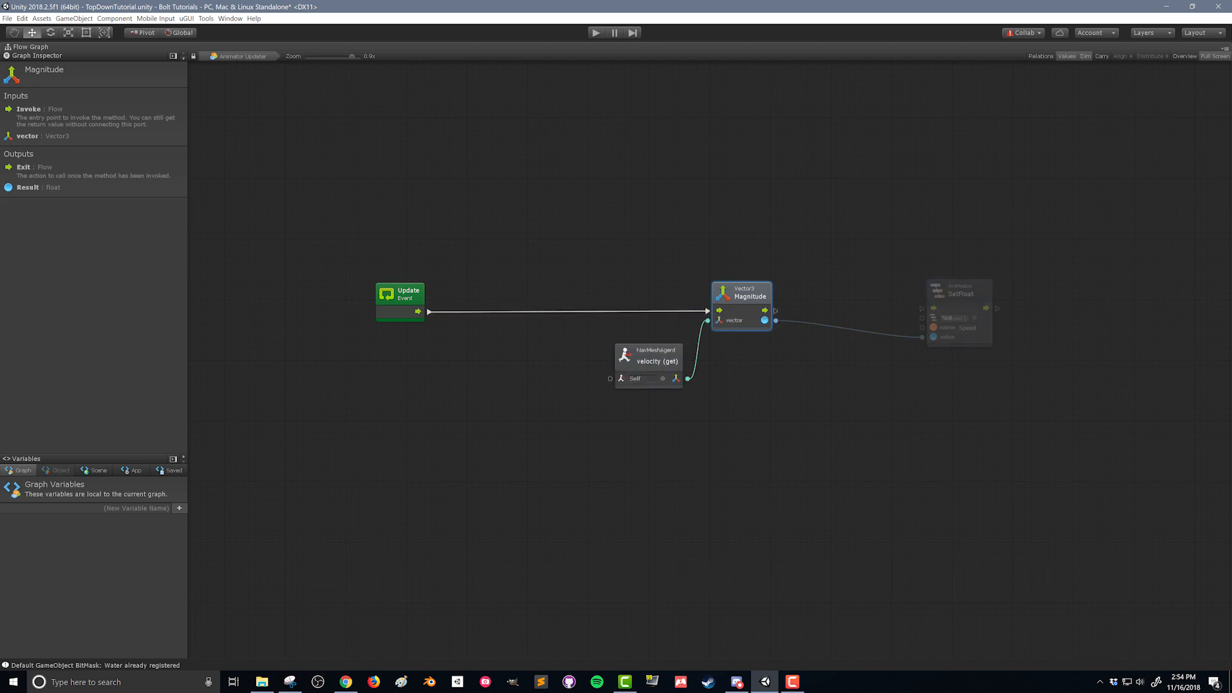
pyautogui.click(405, 296)
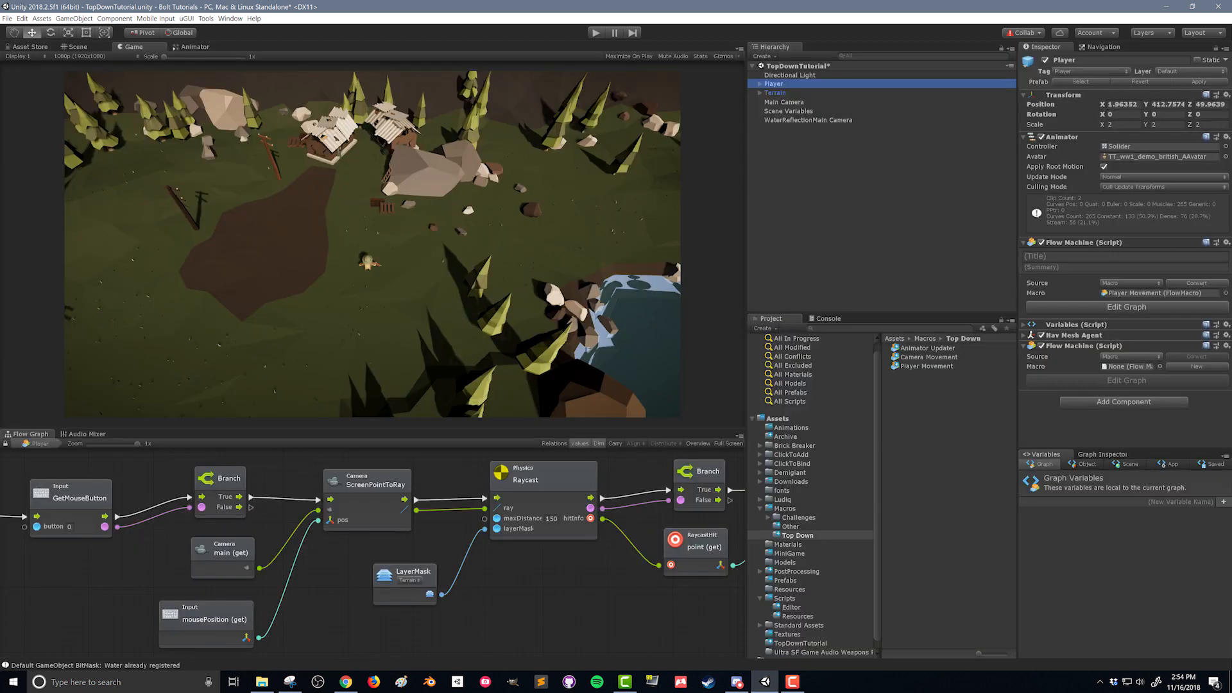
# Assign Animator Updater to the second Flow Machine's Macro field and enter Play mode.
pyautogui.click(926, 348)
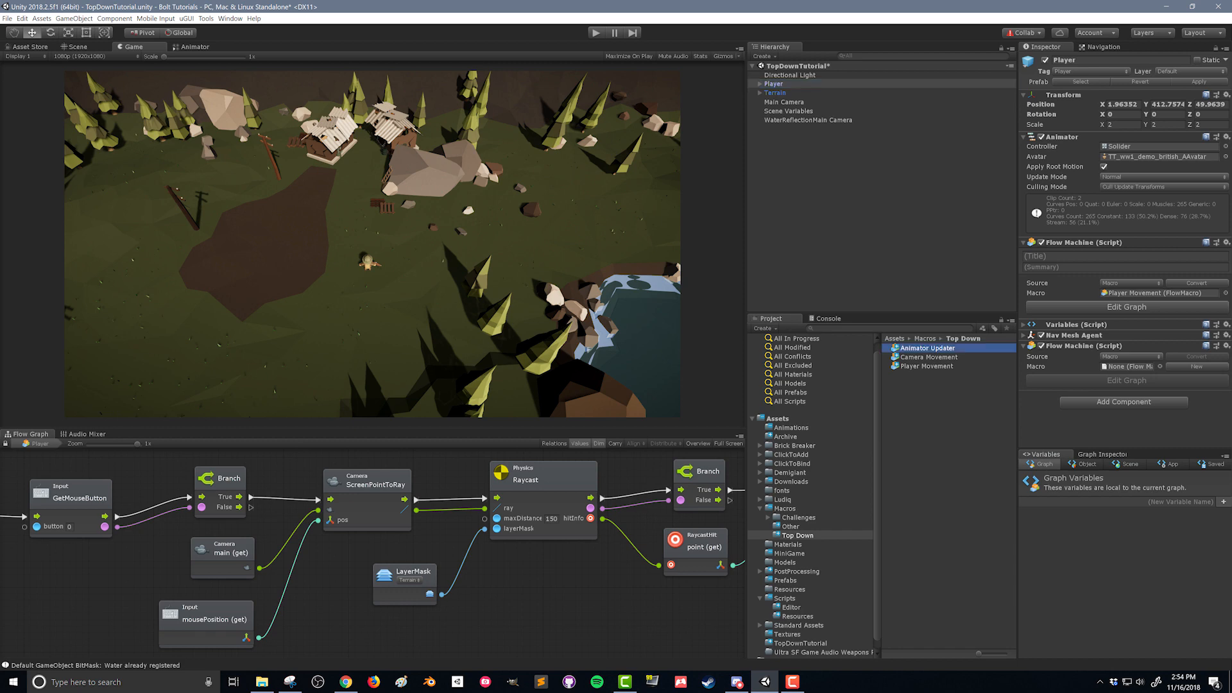
pyautogui.click(925, 348)
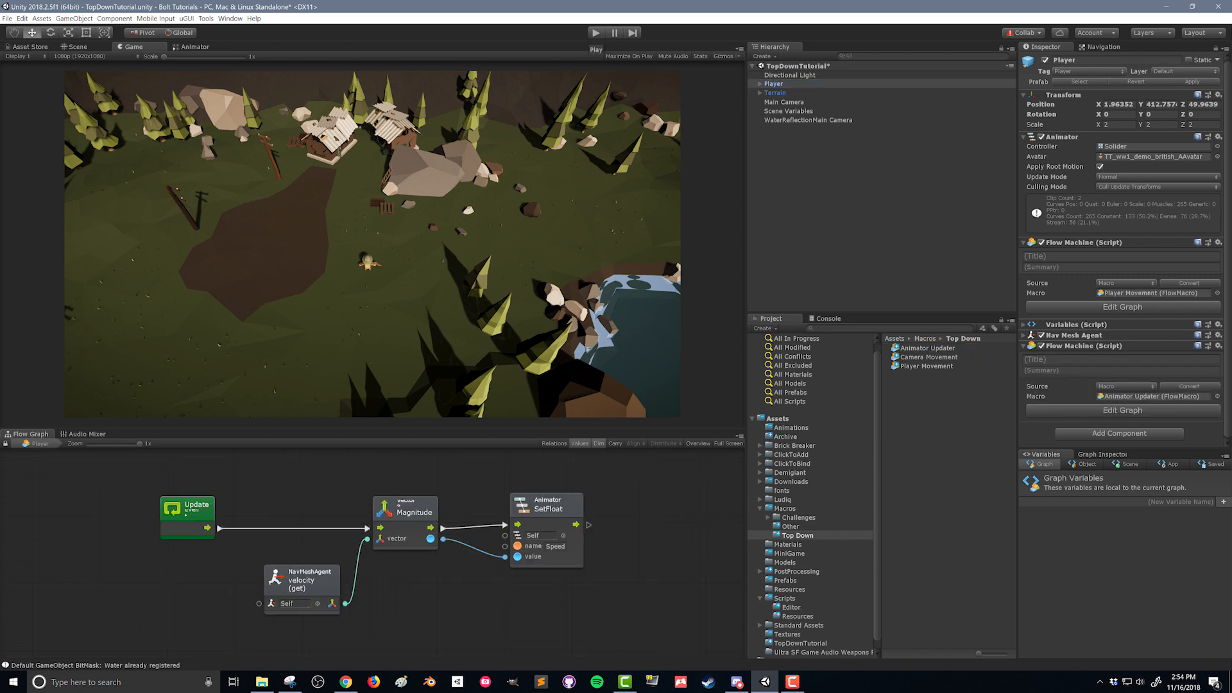
pyautogui.click(595, 33)
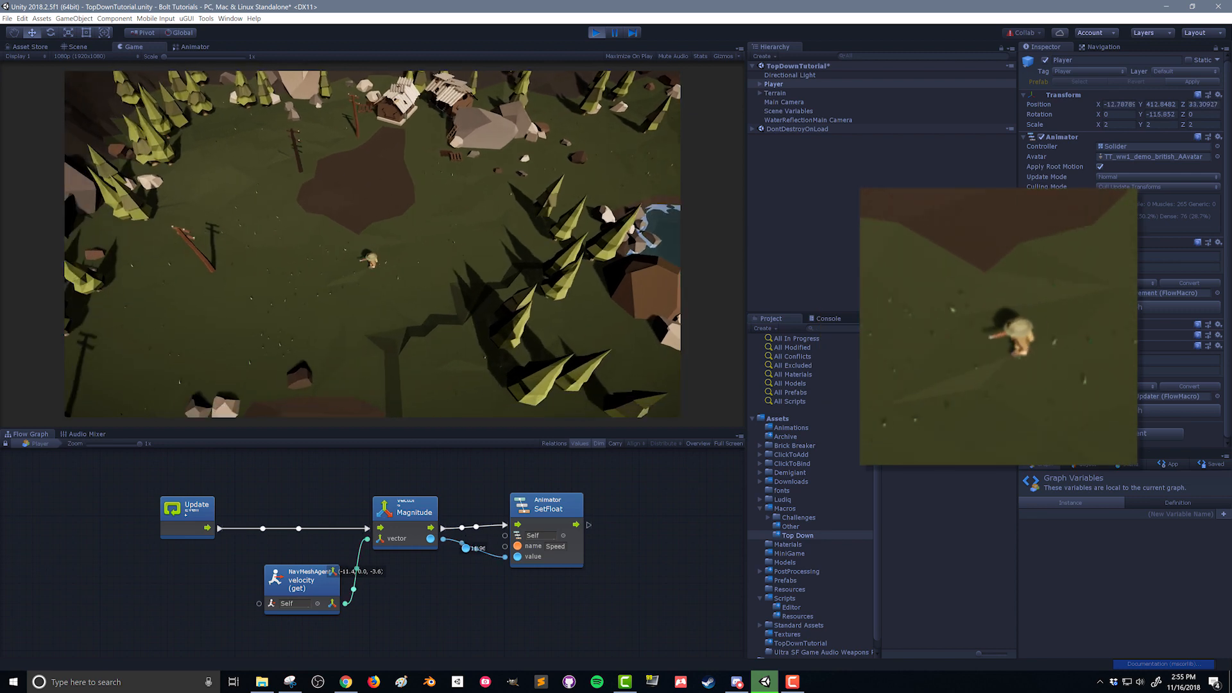